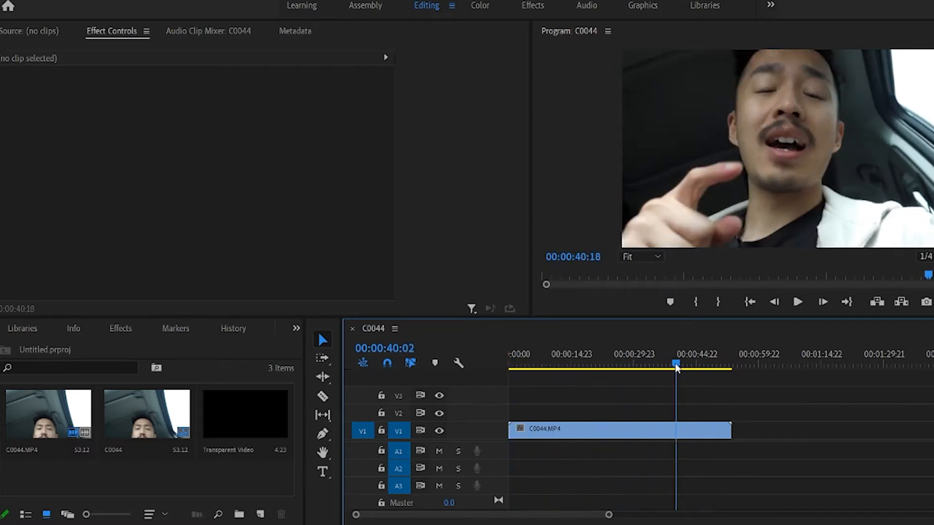
Put Transparent Video on track V3 above C0044.MP4, extended to the clip's full length.
left_click(557, 365)
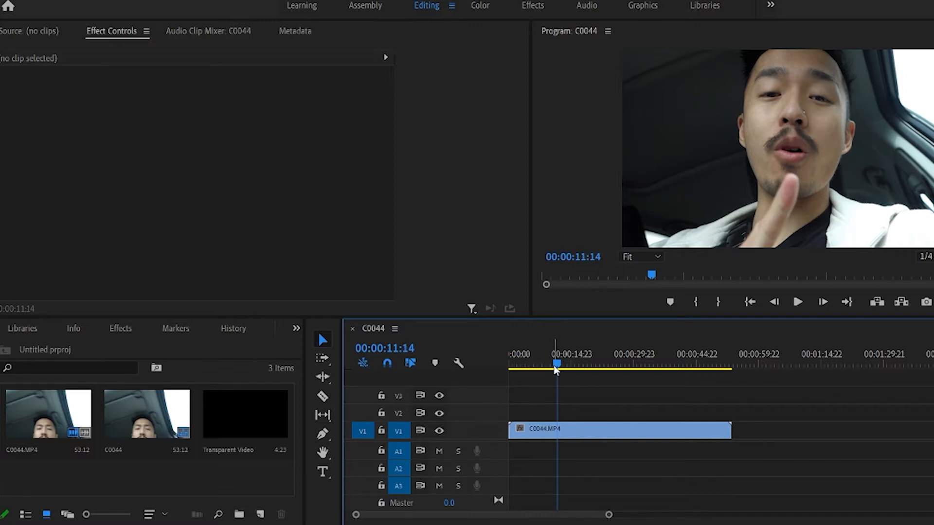
left_click(606, 363)
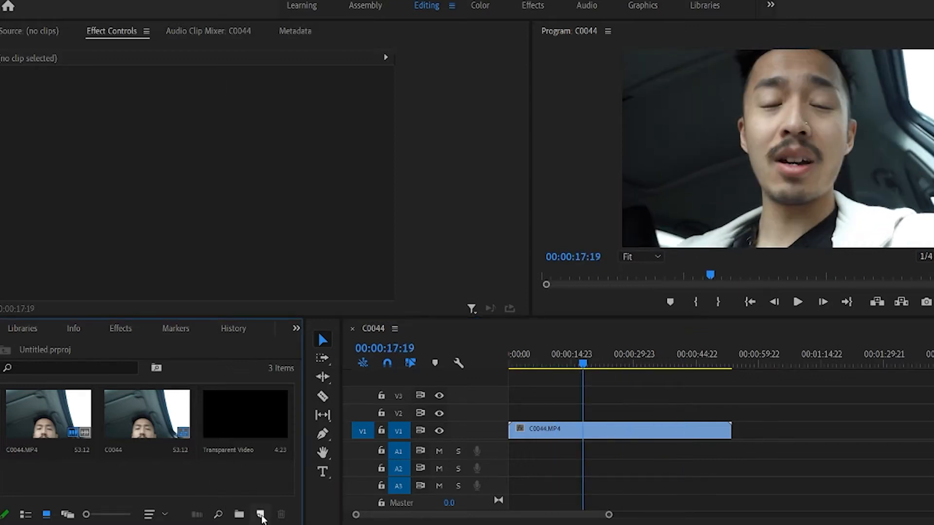
left_click(261, 514)
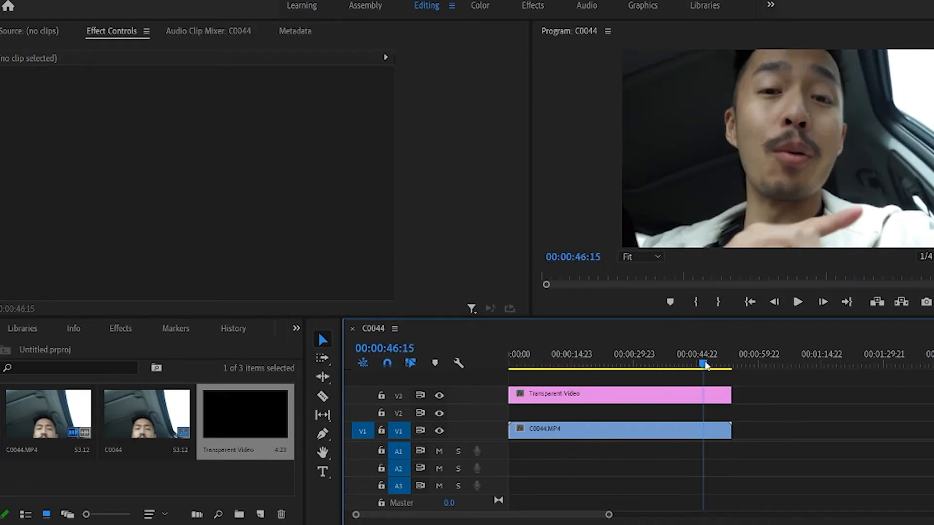
left_click(523, 363)
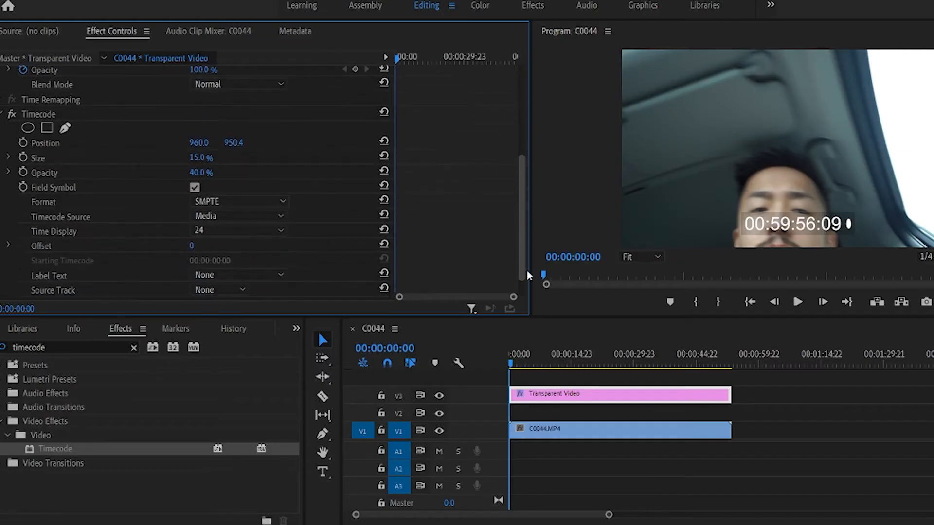
Apply the Timecode effect to Transparent Video with Size 15% and Opacity 40%, checking the readout.
left_click(563, 363)
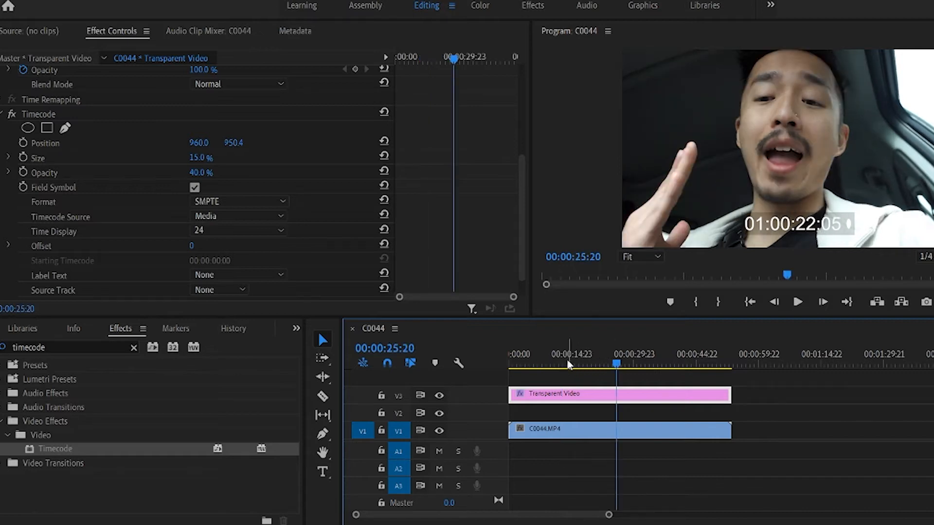
left_click(682, 354)
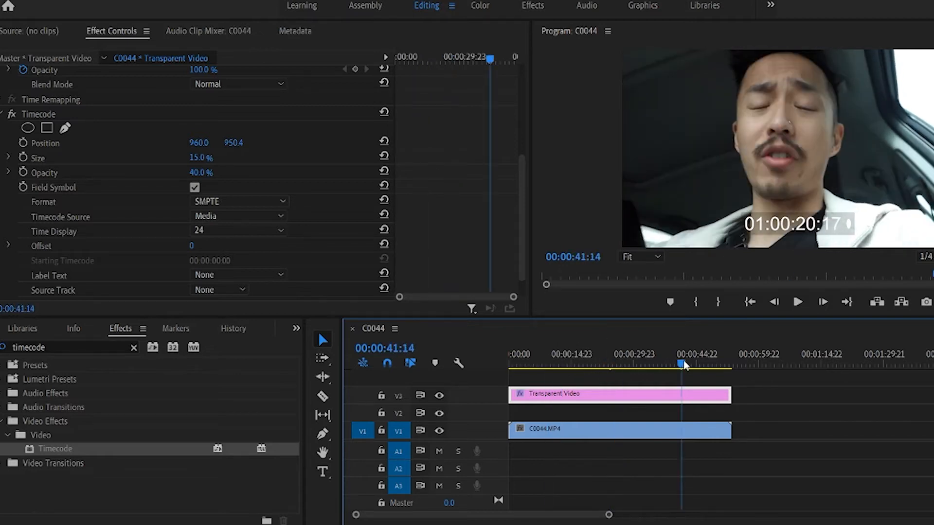
left_click(577, 354)
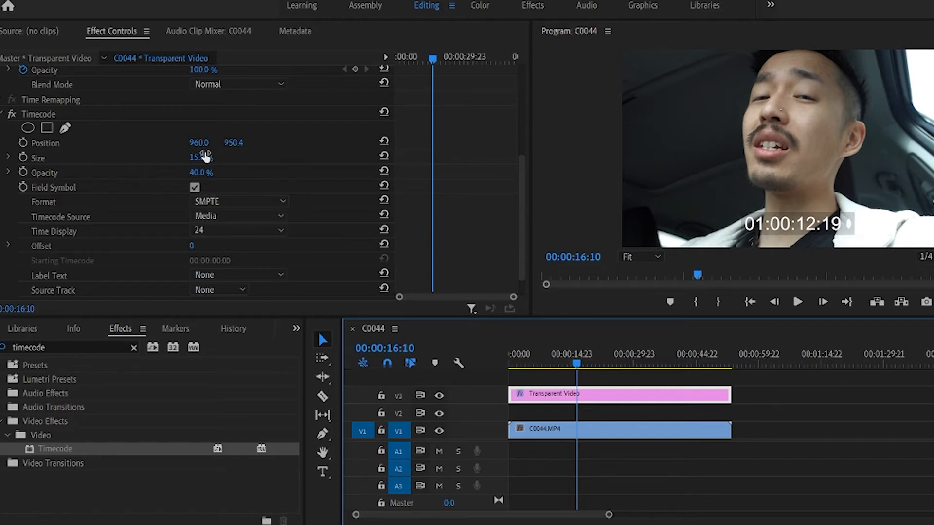
left_click_drag(196, 158, 208, 158)
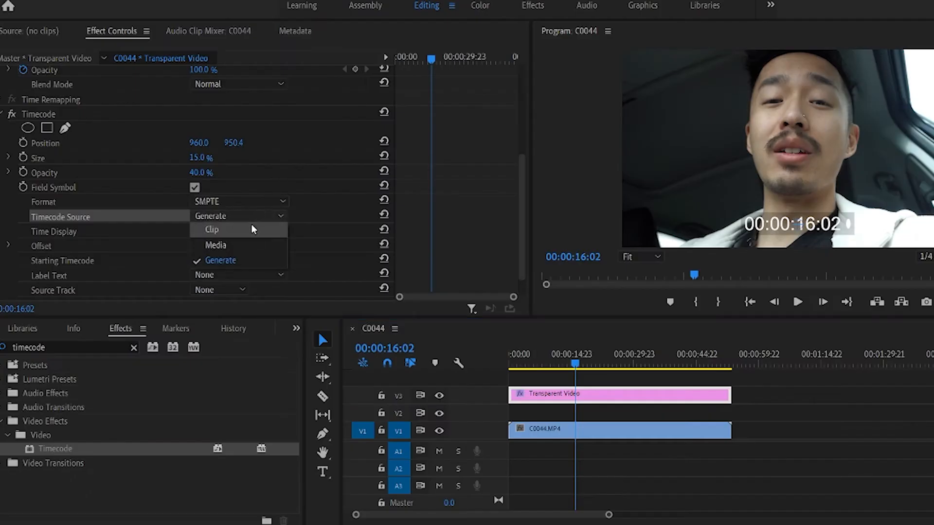
Set Timecode Source to Generate starting at 00:00:00:00 so the overlay counts from zero.
left_click(215, 245)
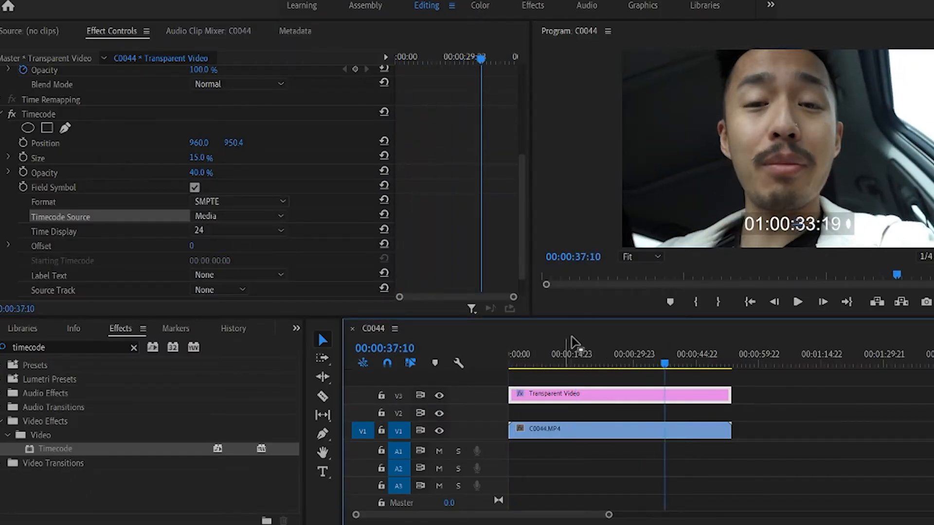
left_click(620, 430)
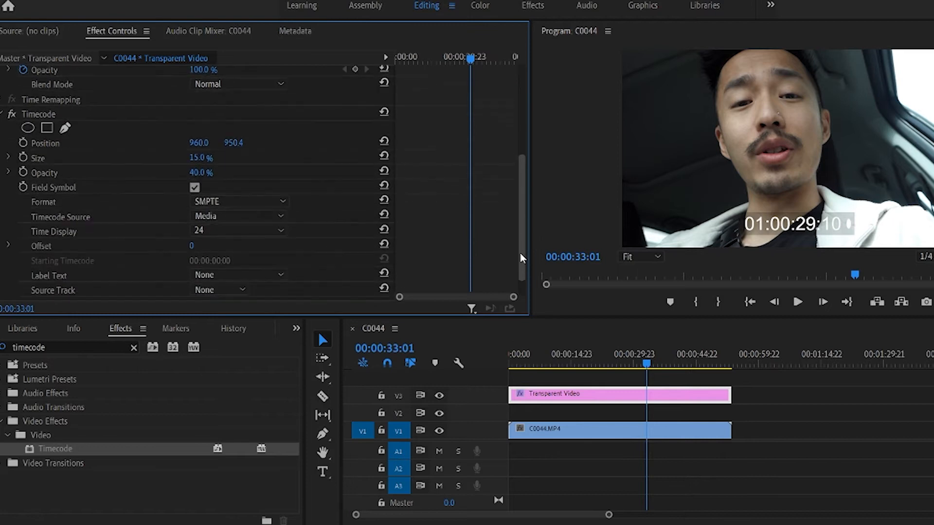
left_click(237, 190)
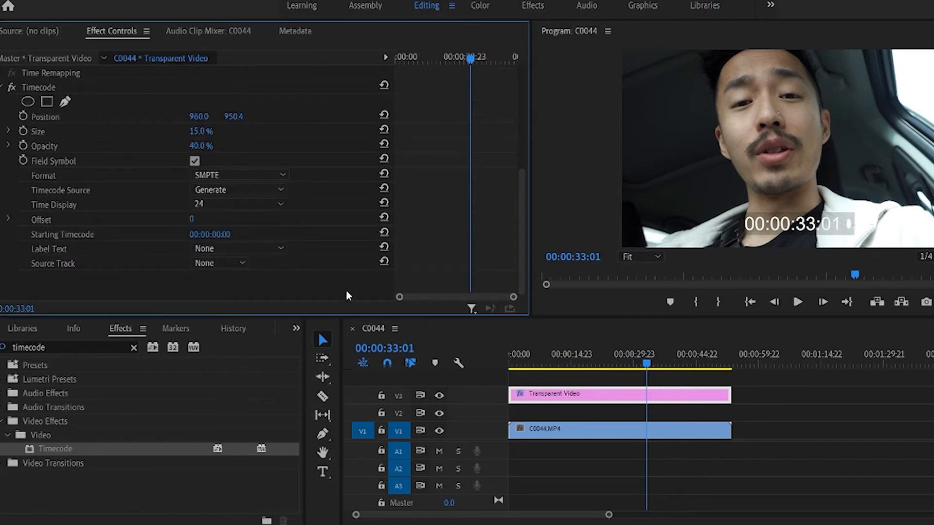
left_click(594, 363)
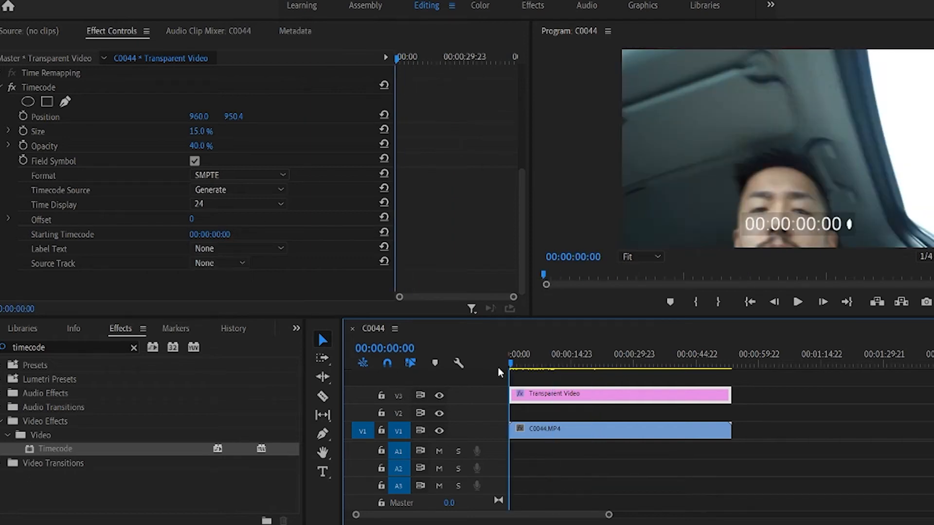
mouse_move(142, 150)
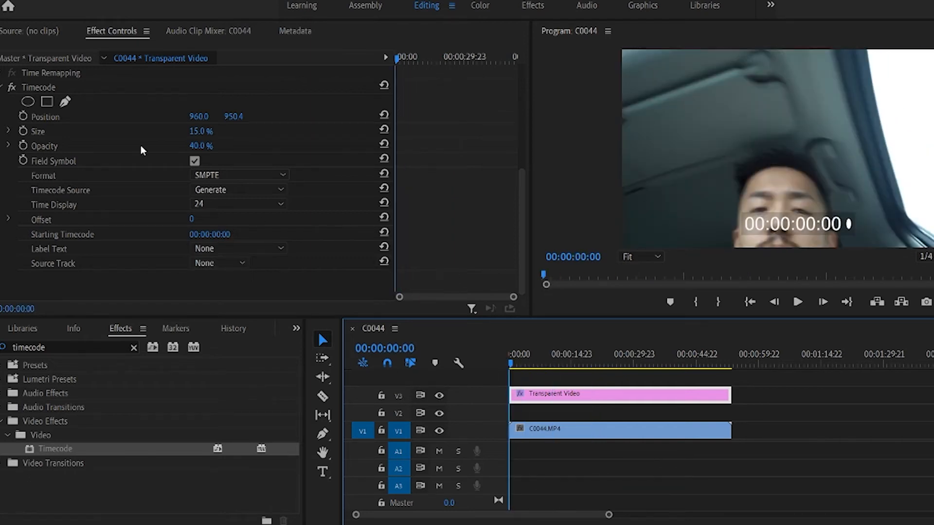
Uncheck Field Symbol so the trailing field indicator no longer shows.
left_click(194, 161)
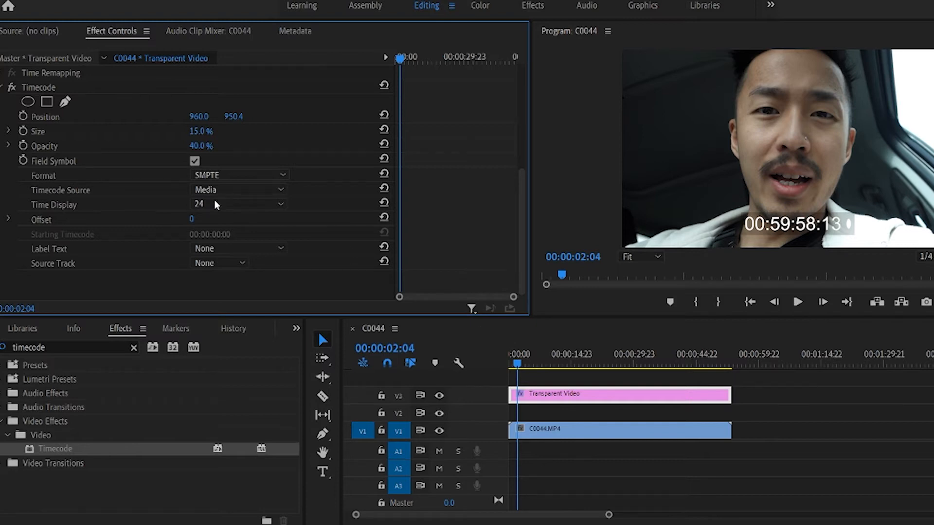
left_click(194, 160)
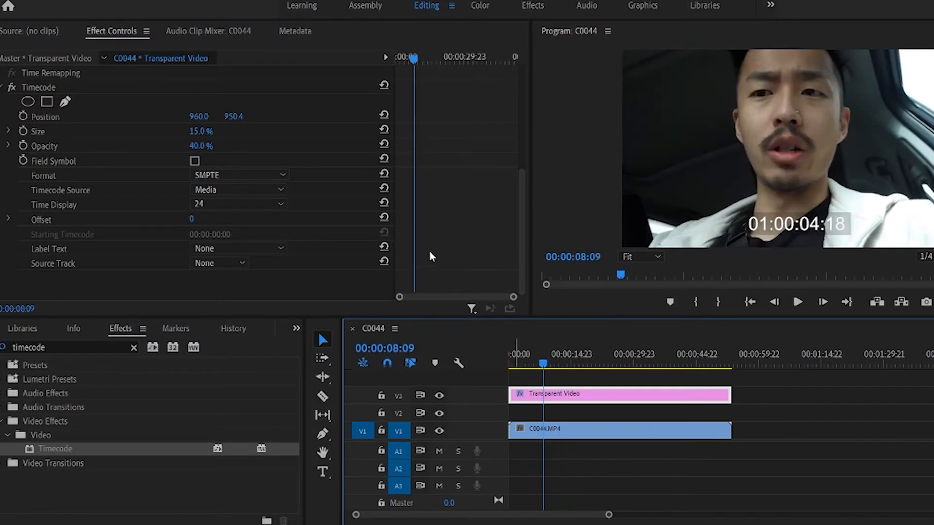
left_click(237, 190)
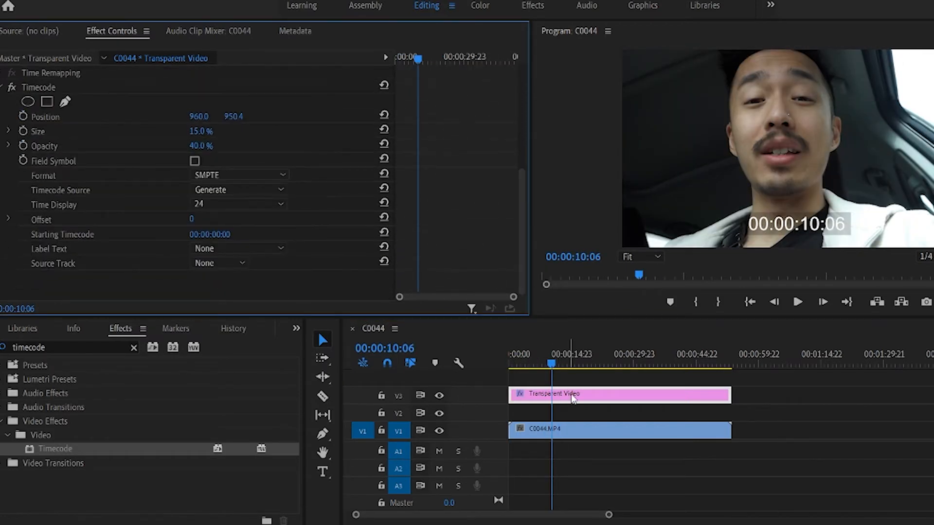
Nest Transparent Video as Nested Sequence 01, set its Scale to 106 and search for 'crop'.
right_click(572, 396)
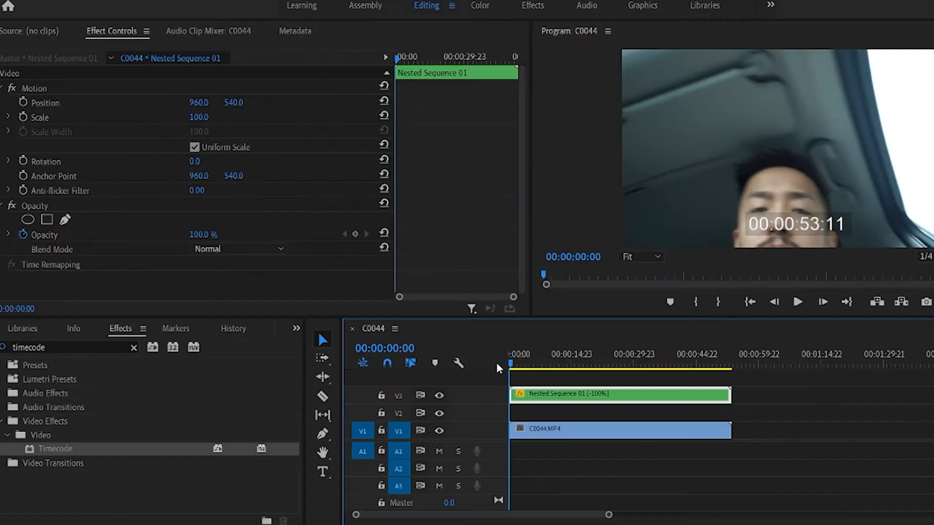
left_click(530, 363)
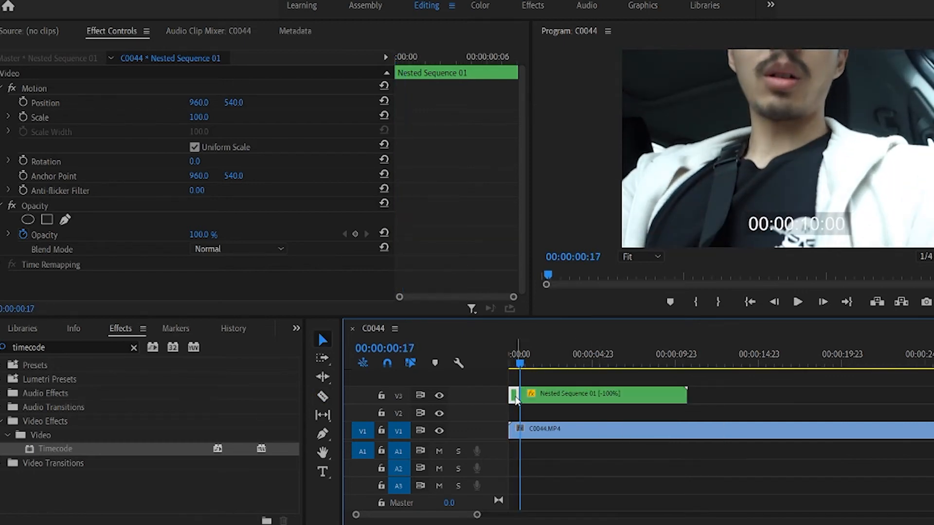
left_click(592, 394)
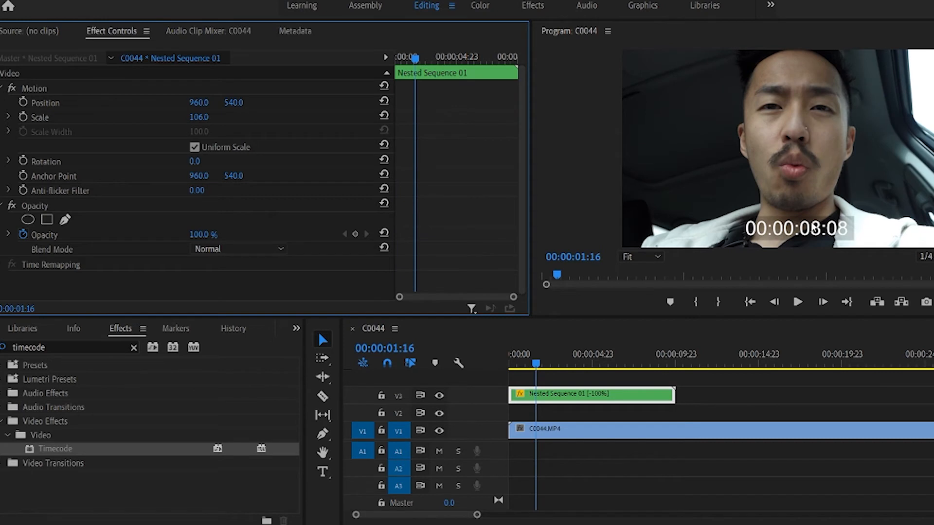
mouse_move(765, 275)
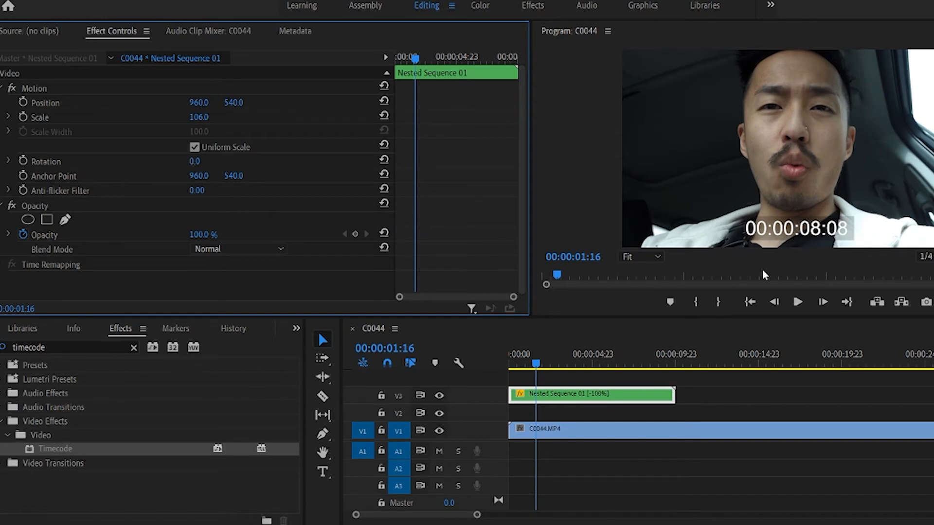
type("crop")
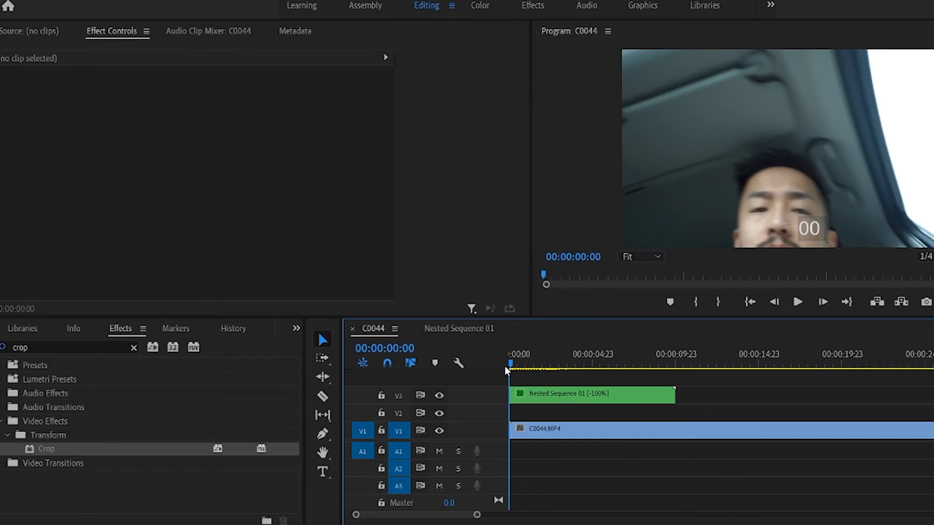
Apply Crop to Nested Sequence 01 with Left at about 35.5% to hide the hours digits.
left_click(592, 394)
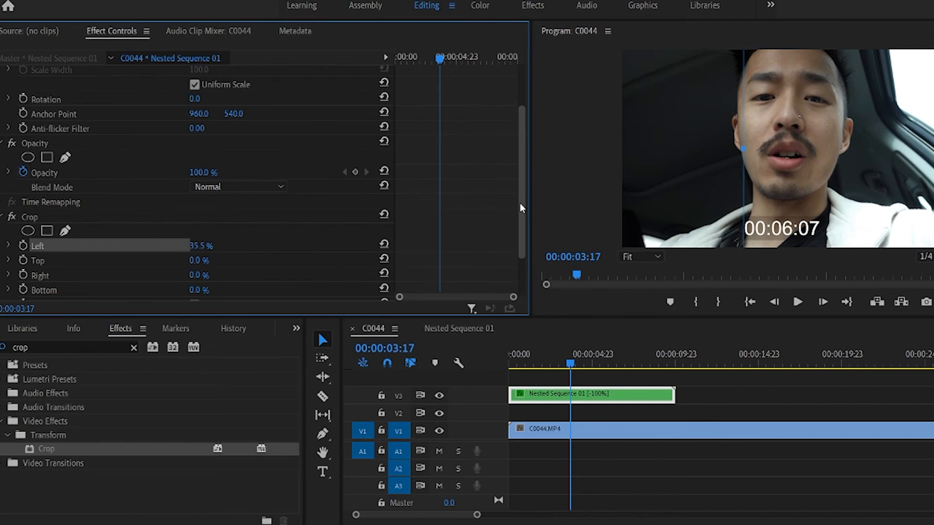
left_click(237, 186)
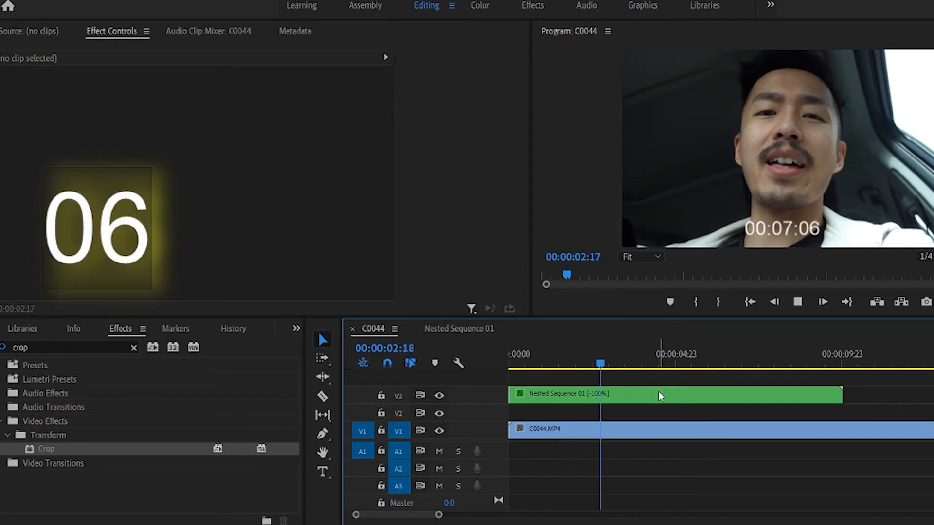
Set Nested Sequence 01's Blend Mode to Screen with default Scale and Position.
left_click(660, 396)
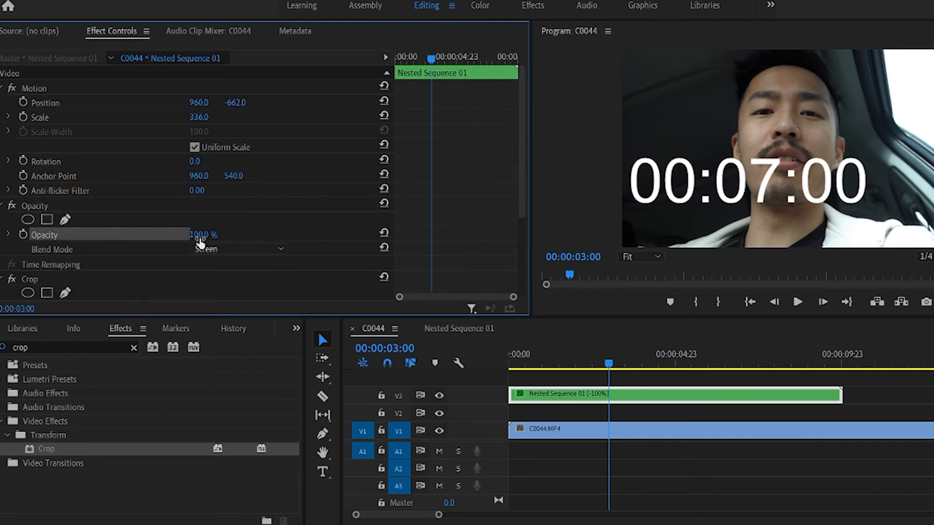
left_click_drag(202, 235, 200, 235)
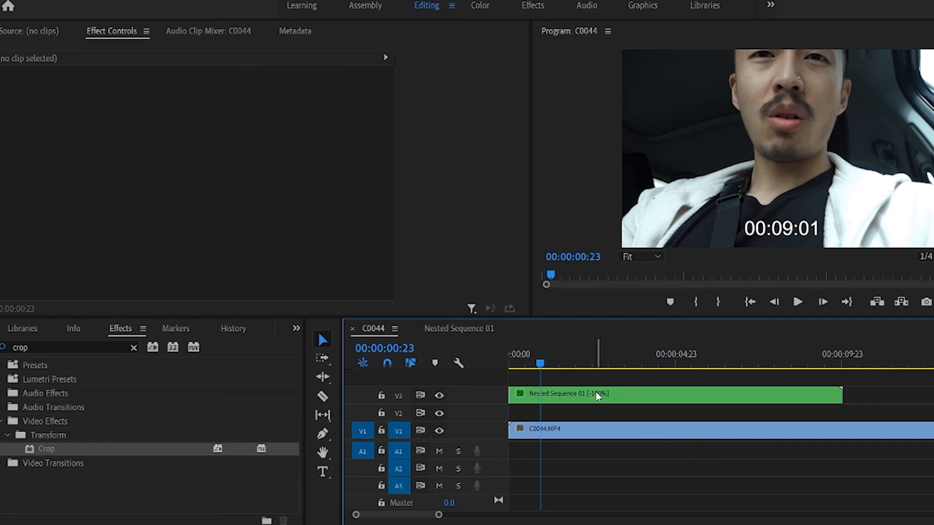
Scrub Crop Left to 38.5% so only minutes, seconds and frames remain visible.
left_click(606, 363)
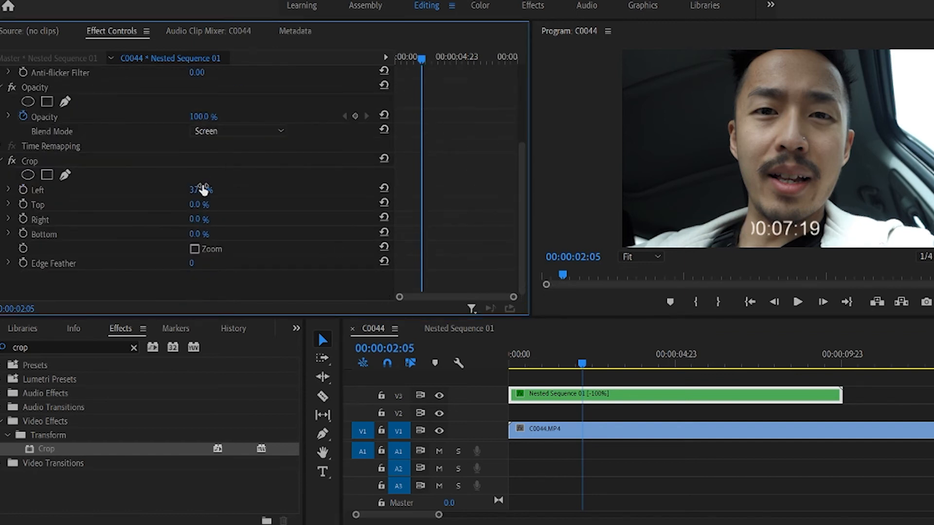
left_click_drag(193, 190, 206, 189)
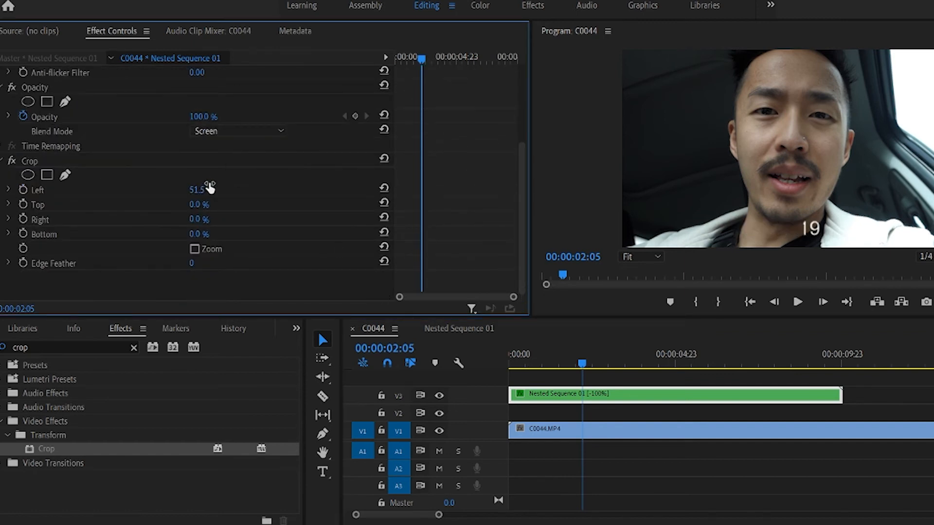
left_click_drag(206, 190, 196, 190)
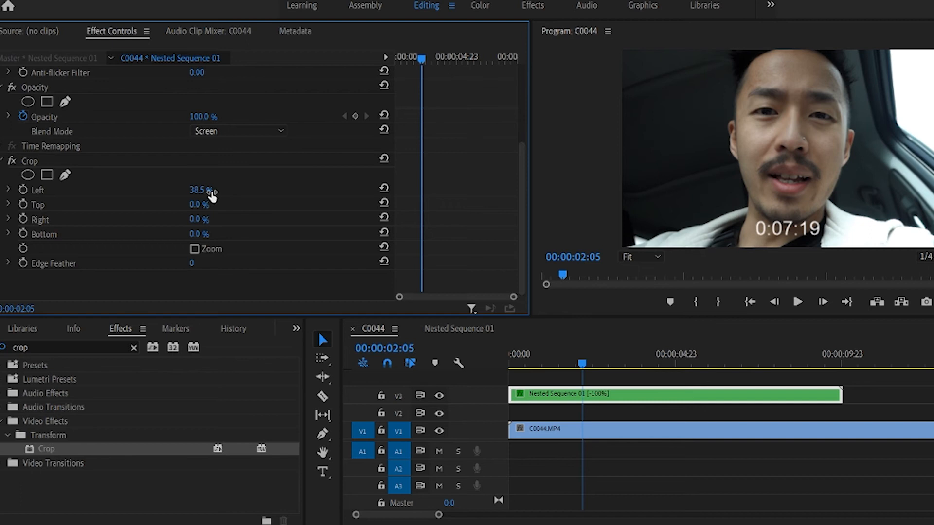
left_click_drag(211, 189, 196, 189)
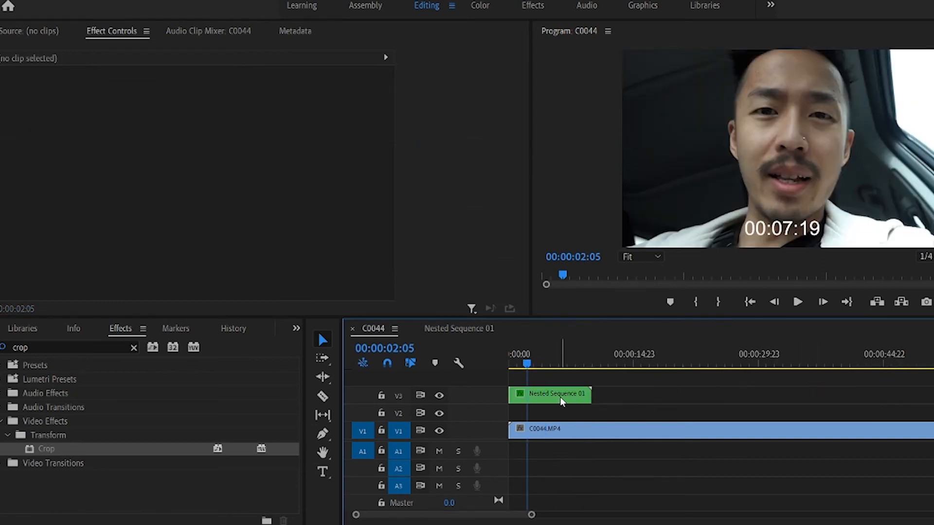
left_click(548, 394)
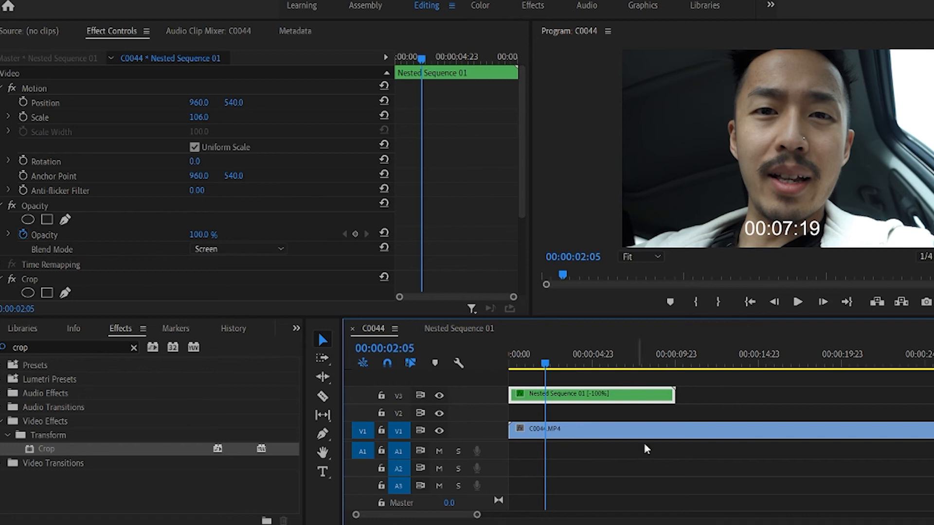
Enable Reverse Speed in Speed/Duration so the overlay counts down.
right_click(539, 429)
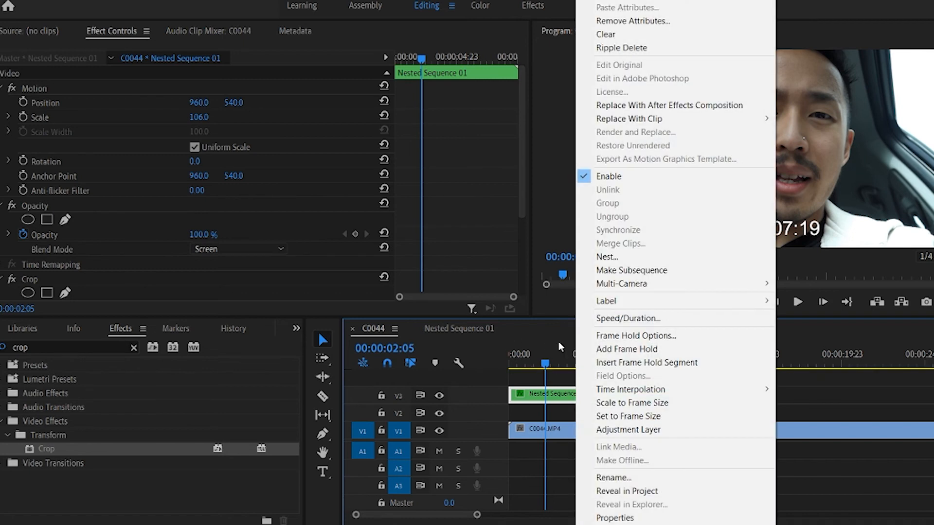
mouse_move(620, 403)
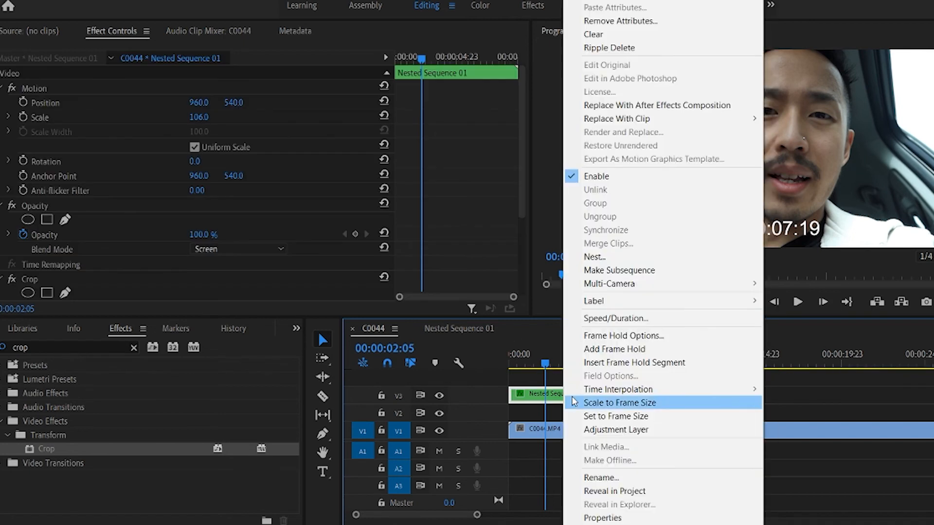
left_click(614, 318)
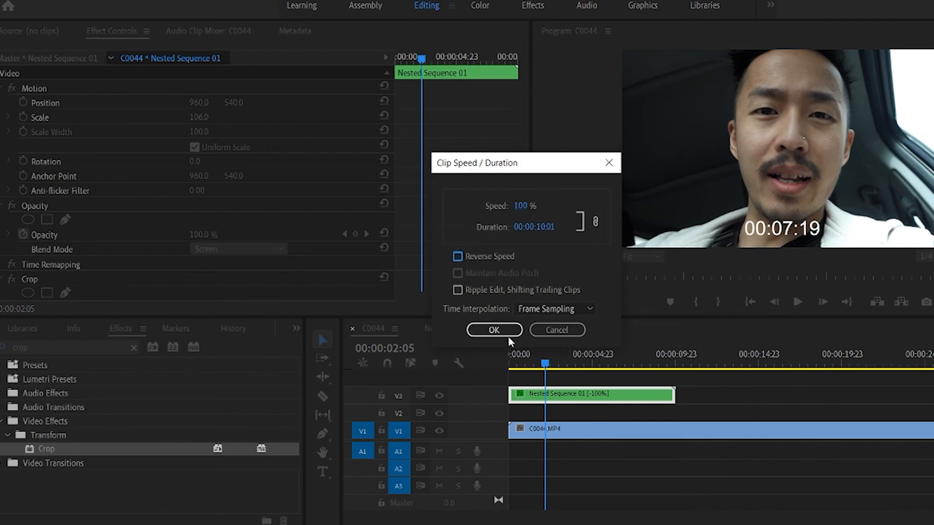
left_click(494, 330)
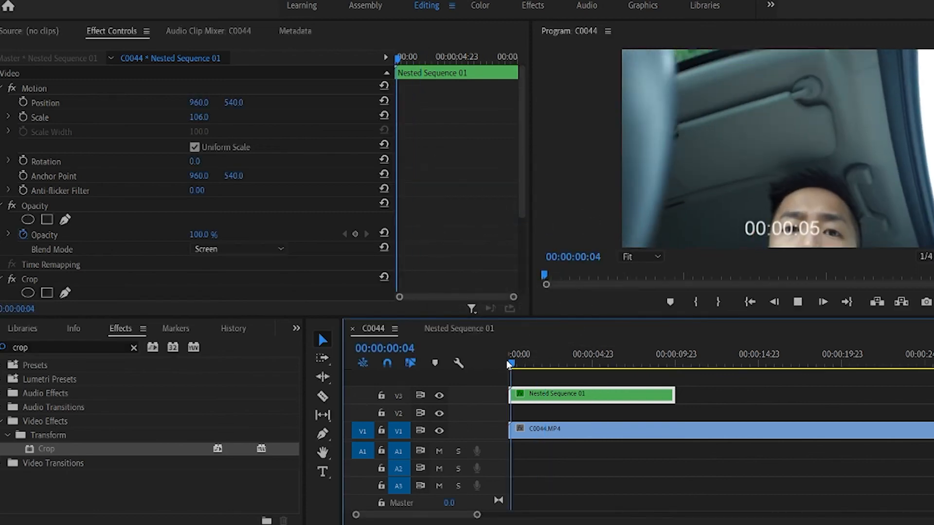